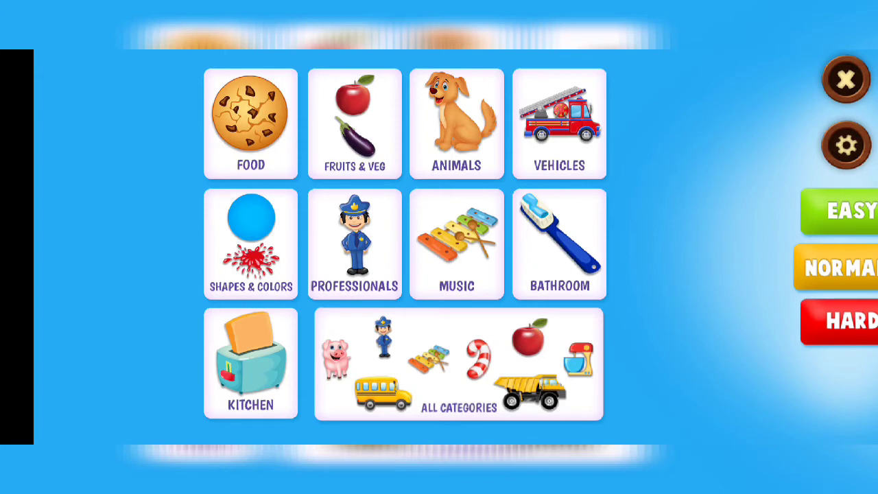
- Choose the Music category to bring up the oboe puzzle
click(455, 245)
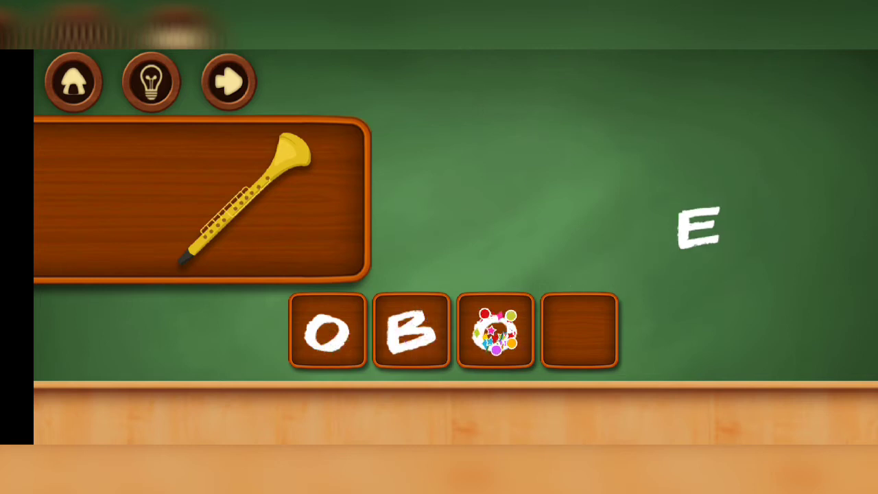
- Finish OBOE with the final E and begin DRUM with D
click(227, 80)
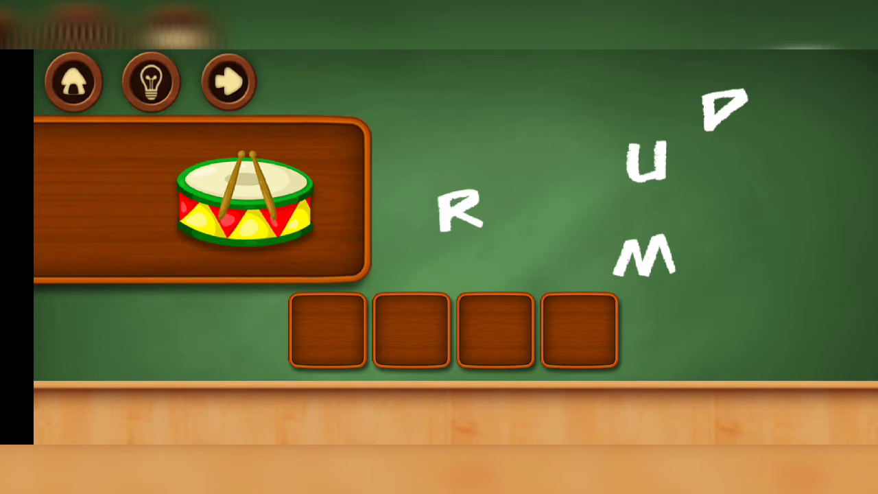
click(226, 82)
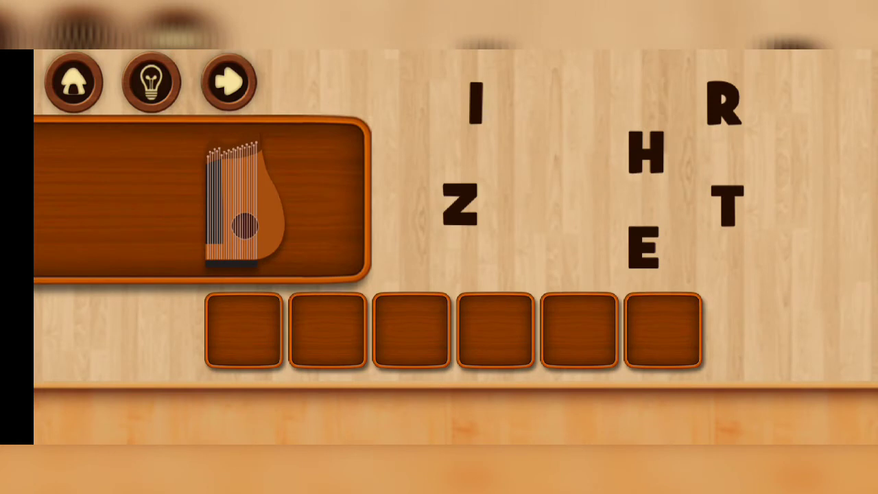
- Spell ZITHER for the pictured zither
click(465, 208)
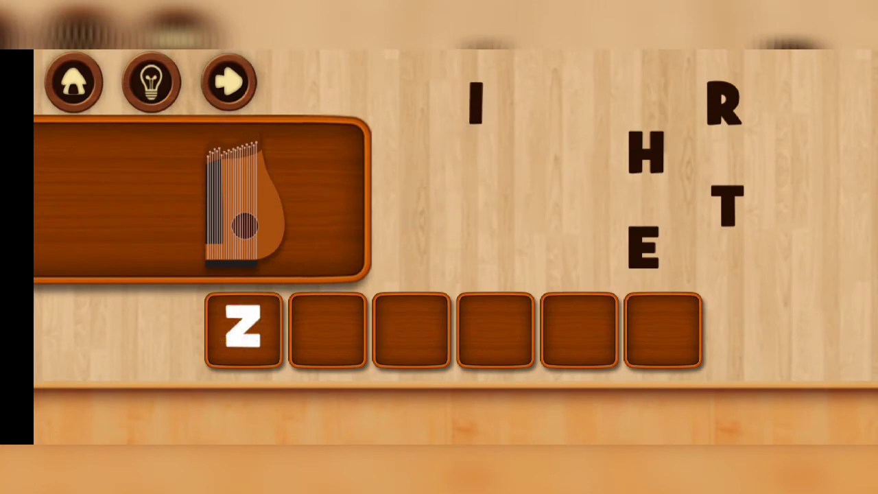
click(474, 103)
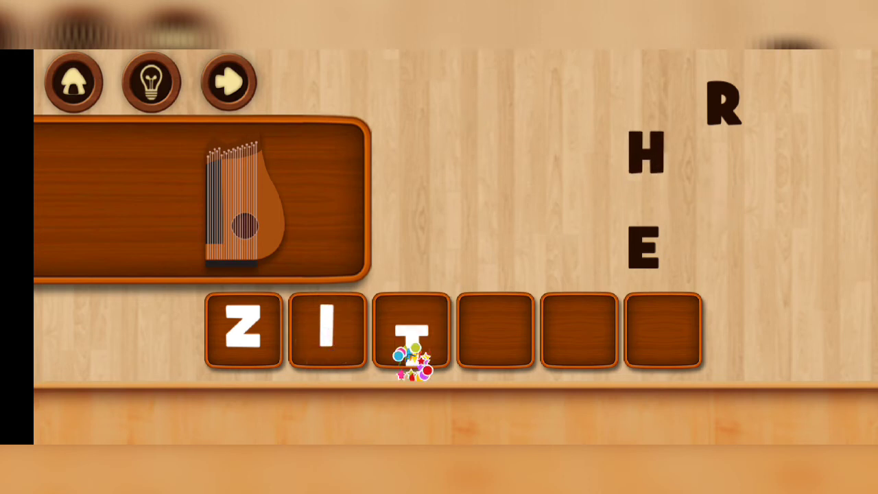
click(645, 158)
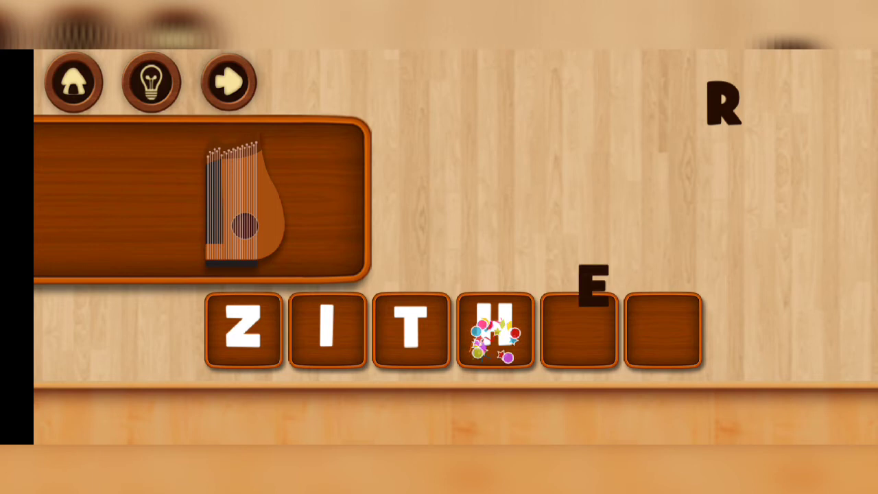
click(227, 82)
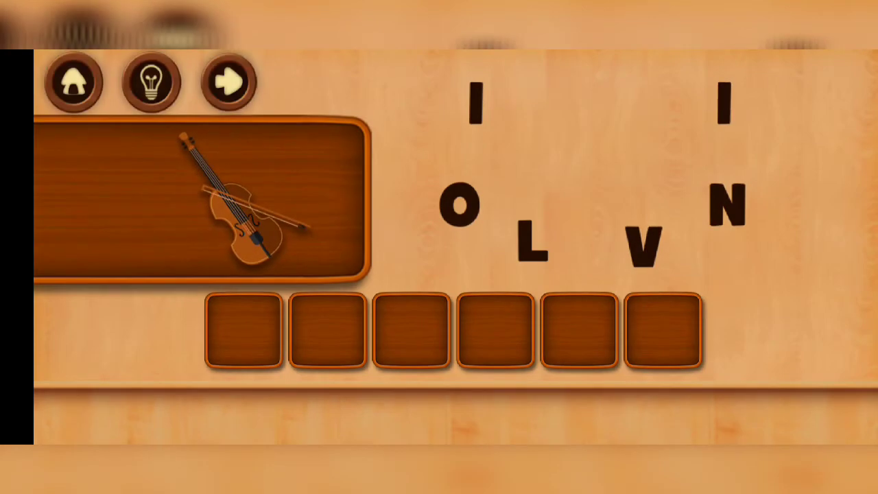
- Spell VIOLIN, from its first V to the final N
click(645, 240)
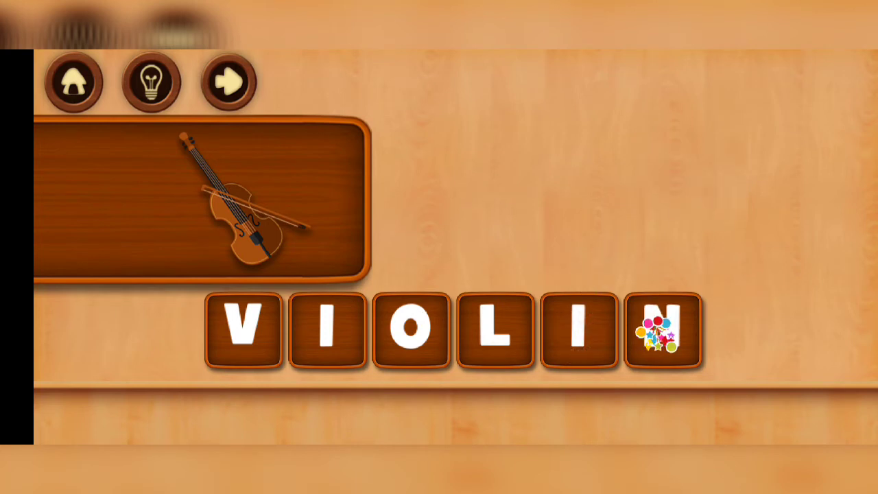
click(226, 82)
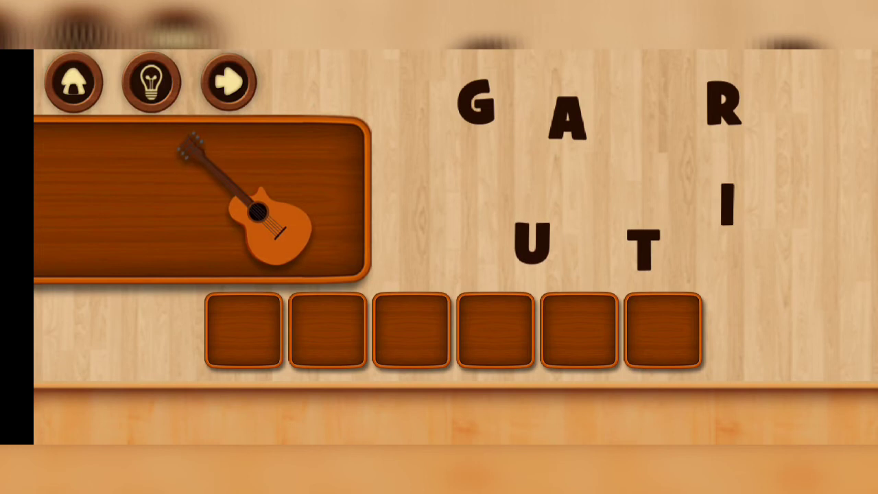
- Spell GUITAR, MARACAS and TRUMPET to reach the keyboard puzzle
click(475, 110)
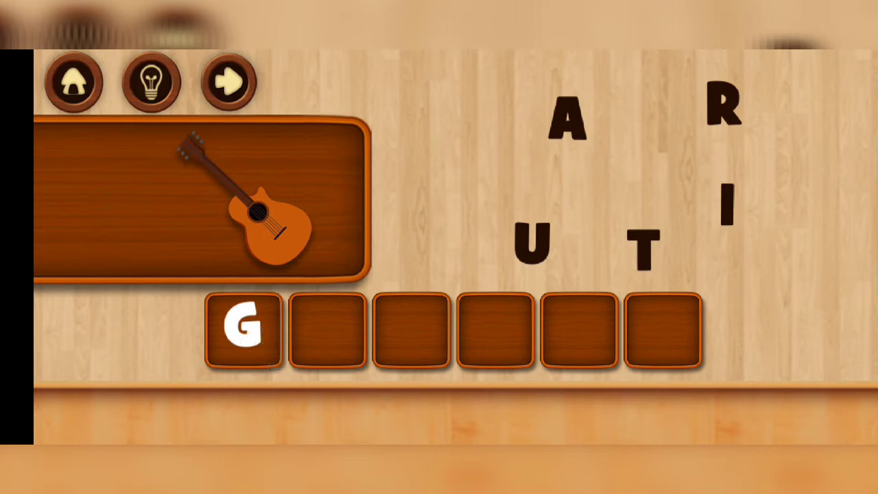
click(727, 206)
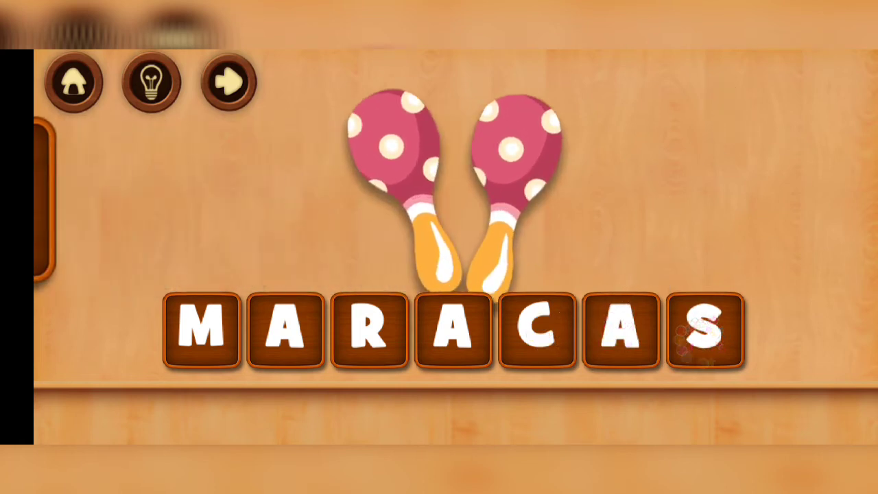
click(226, 81)
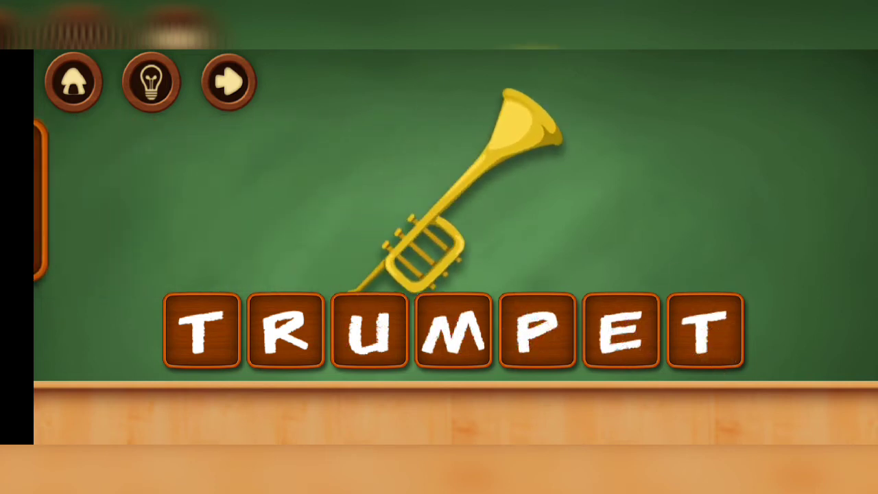
click(226, 81)
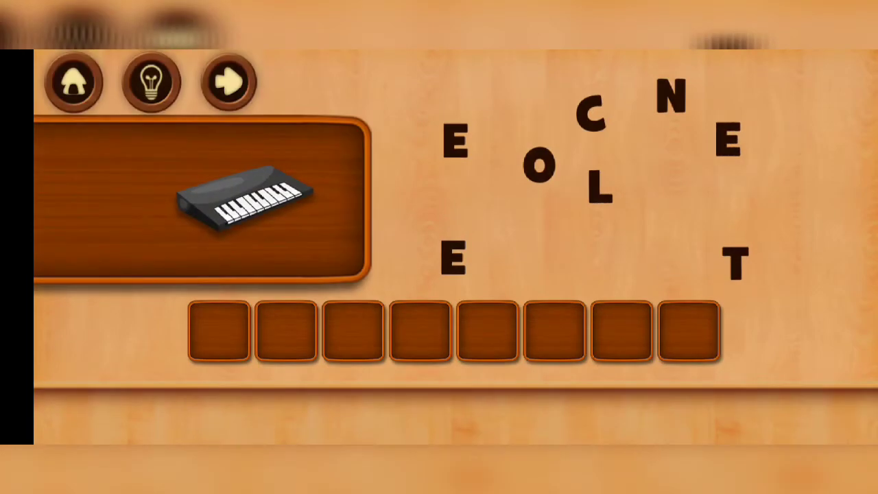
- Spell ELECTONE for the pictured keyboard
click(455, 261)
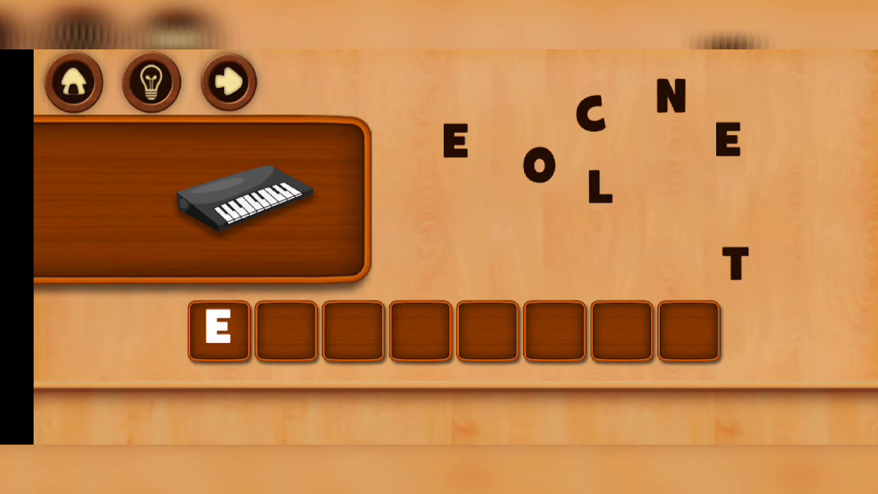
click(601, 189)
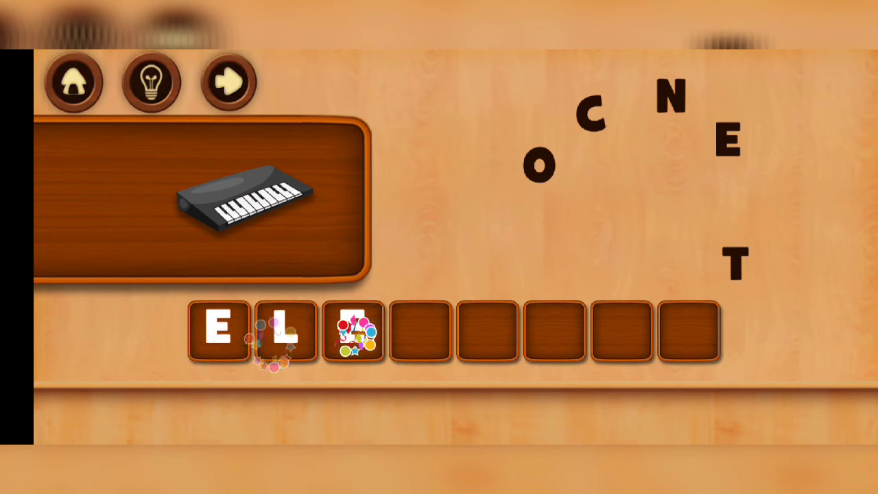
click(593, 110)
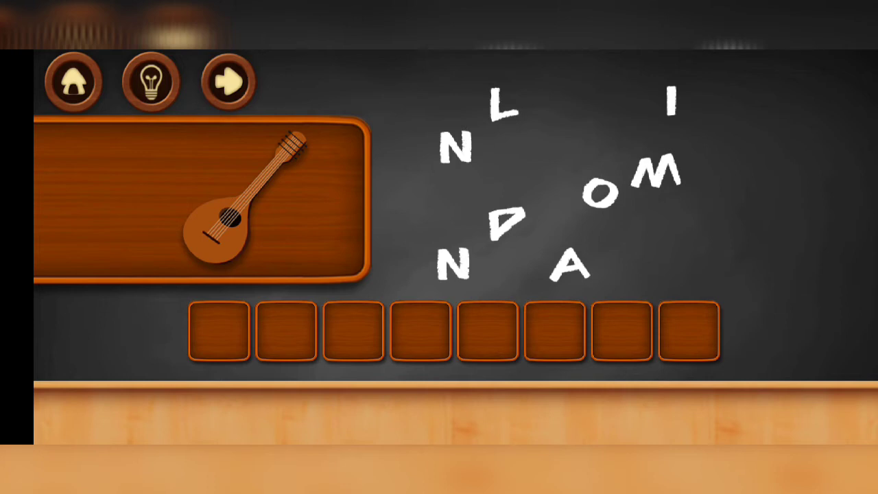
- Spell MANDOLIN and advance to the accordion puzzle
click(657, 170)
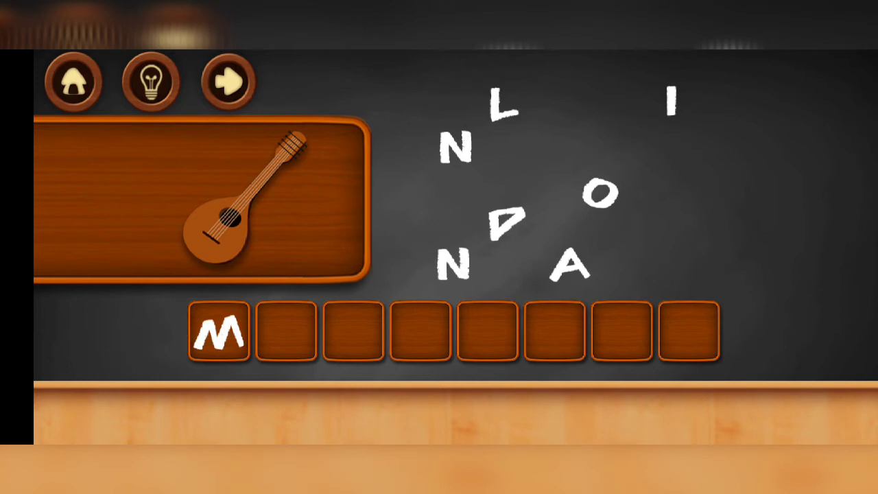
click(570, 267)
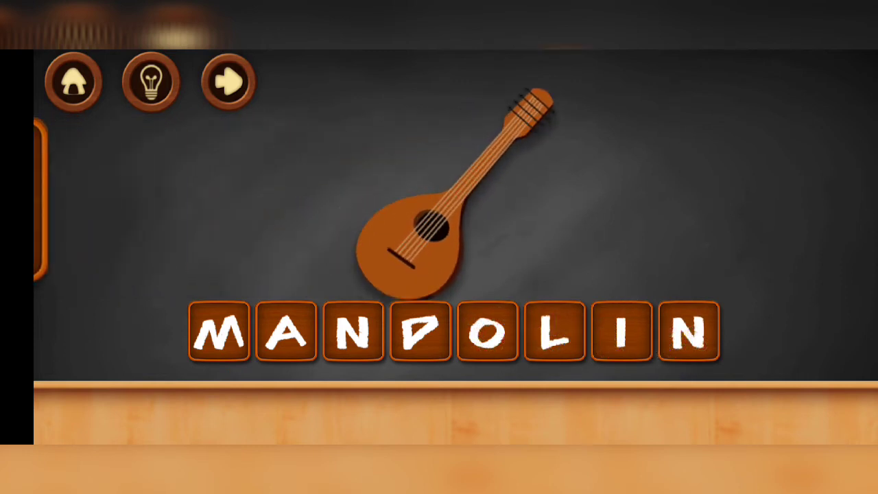
click(227, 81)
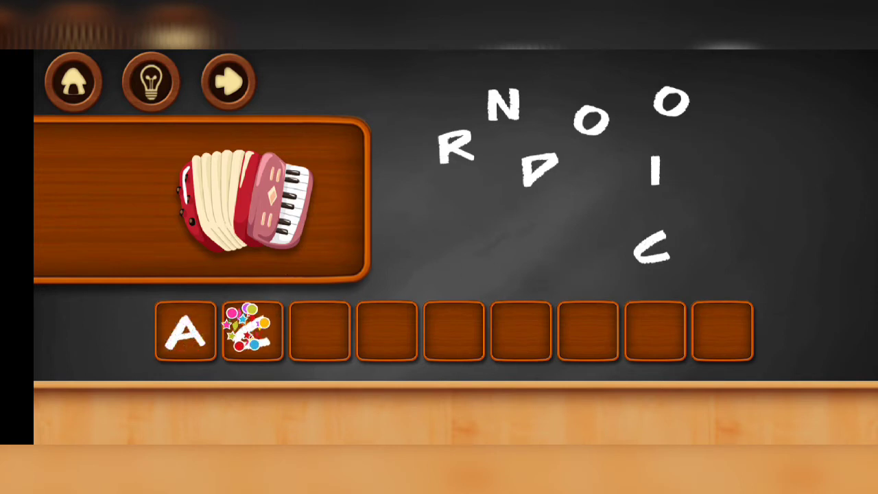
- Finish ACCORDION and advance to the next puzzle
click(648, 250)
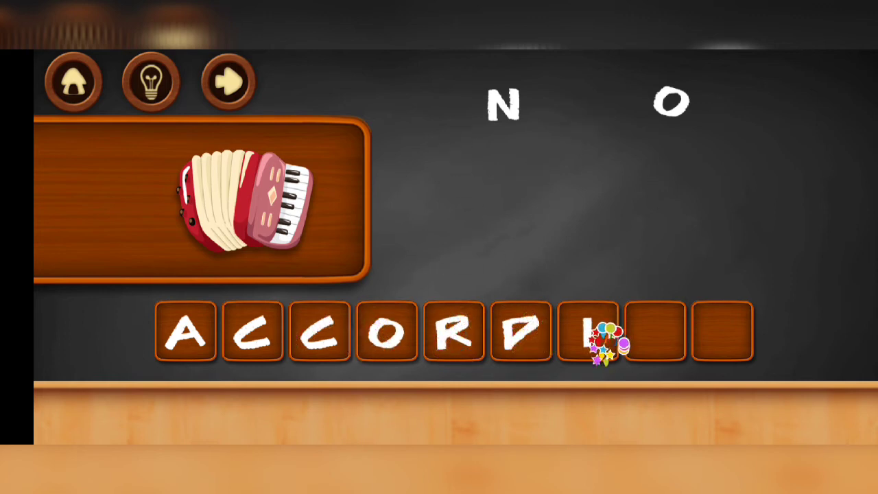
click(587, 333)
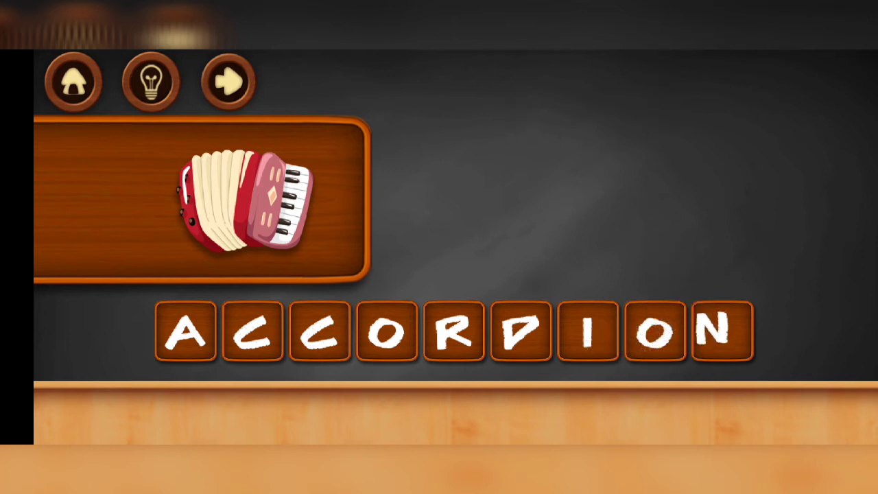
click(226, 81)
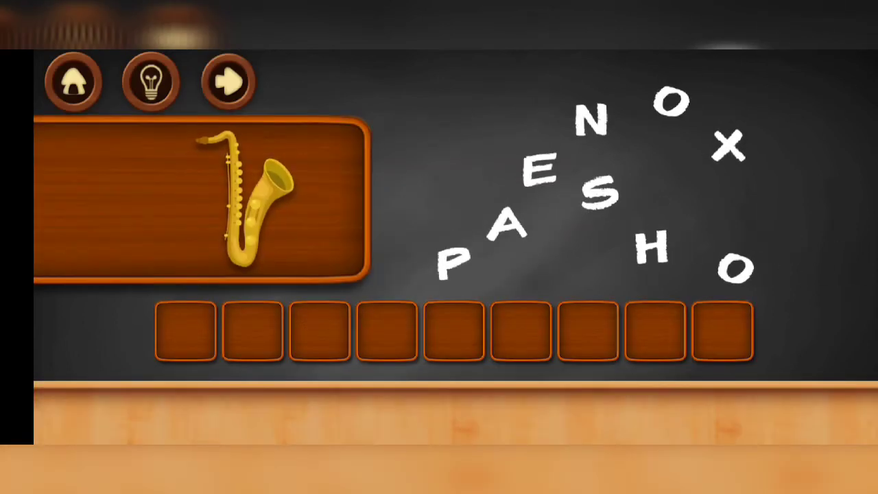
- Spell SAXOPHONE and place letters of XYLOPHONE
click(601, 192)
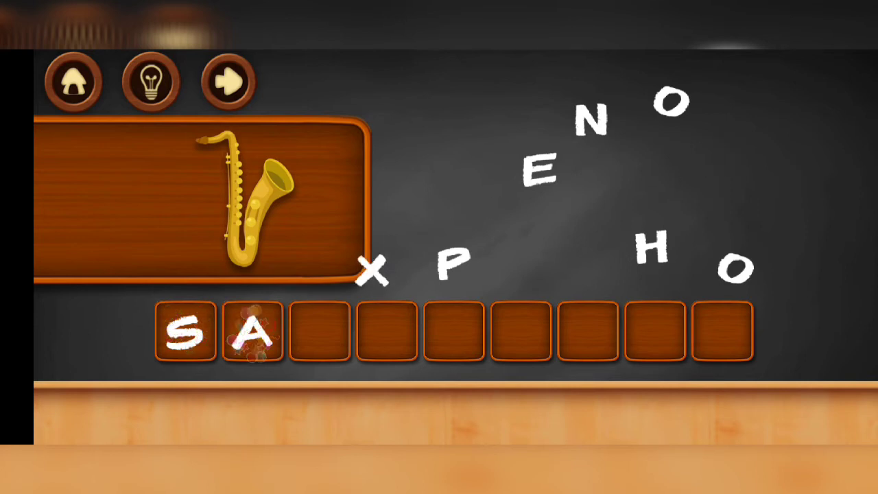
click(373, 277)
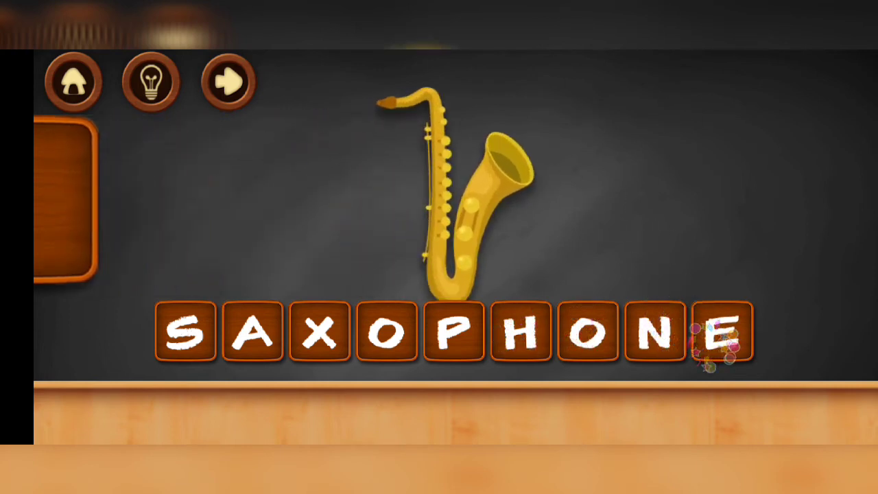
click(226, 80)
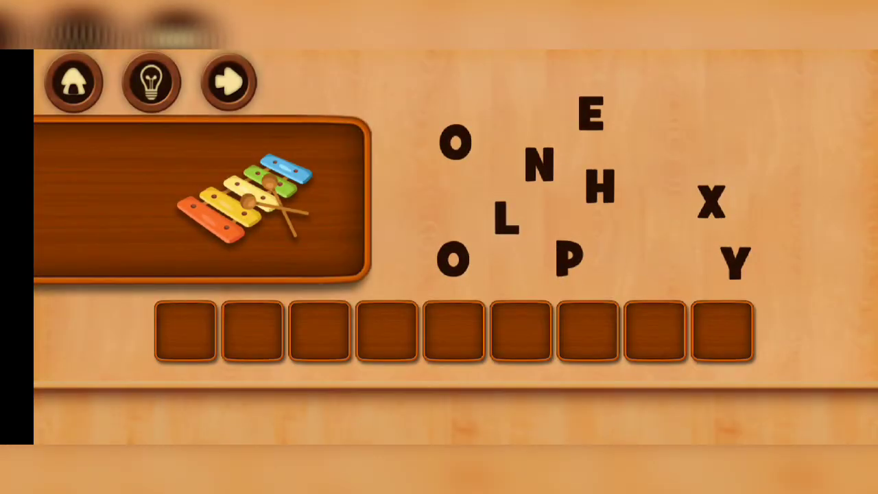
click(710, 203)
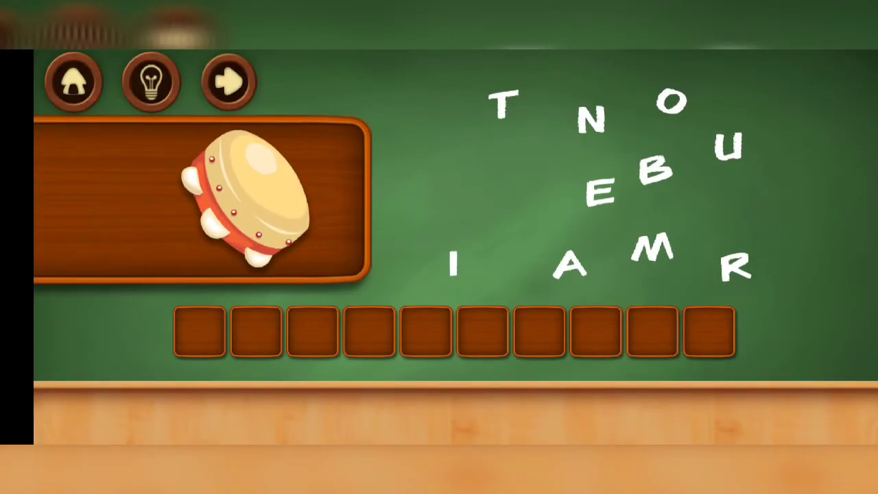
- Spell TAMBOURINE to finish Music and accept playing the next category
click(506, 107)
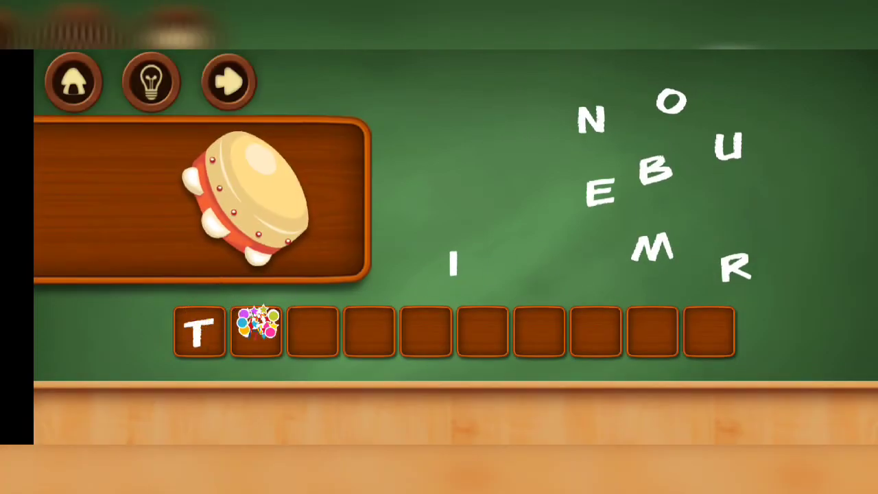
click(656, 247)
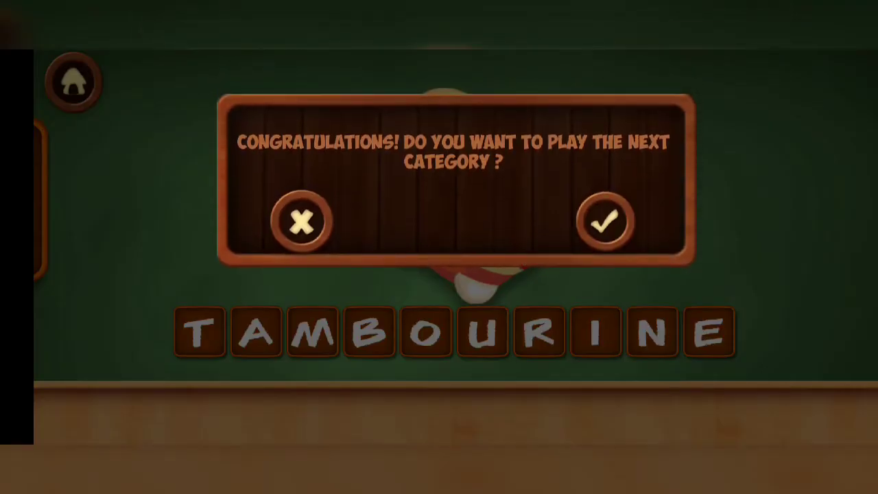
click(603, 222)
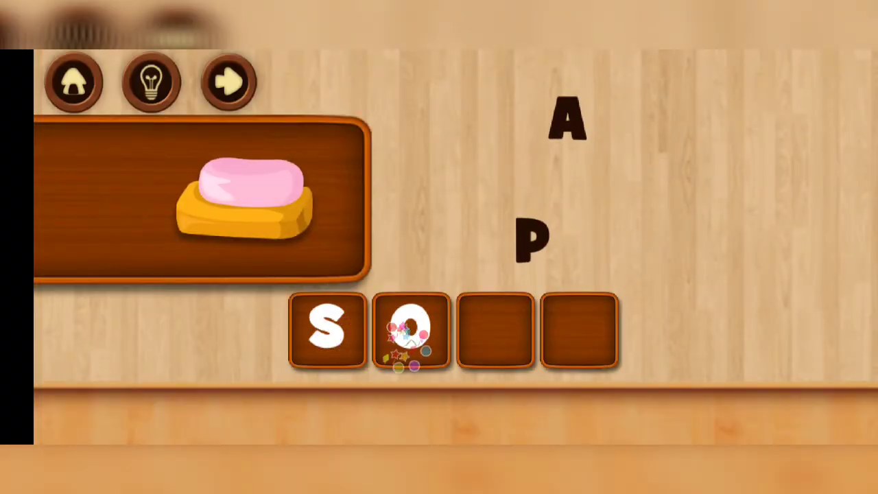
- Spell SOAP, SPRAY, TOWEL and BROOM, advancing after each word
drag(565, 122, 493, 329)
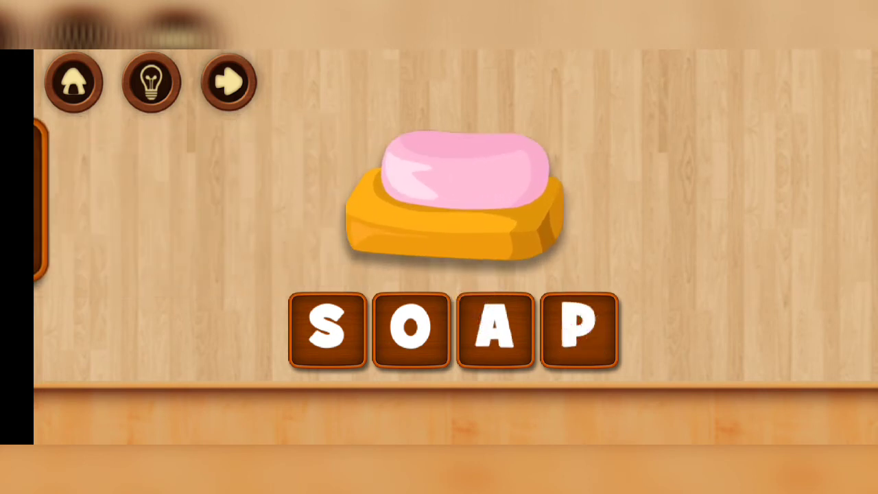
click(227, 81)
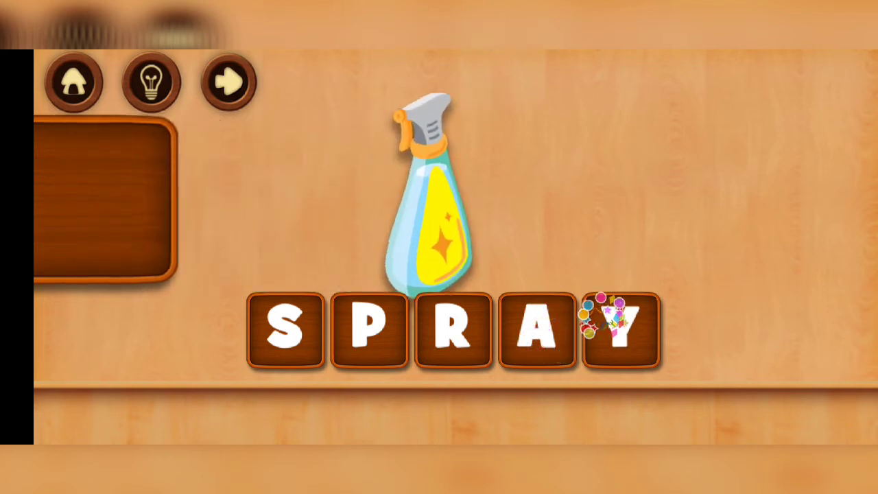
click(226, 82)
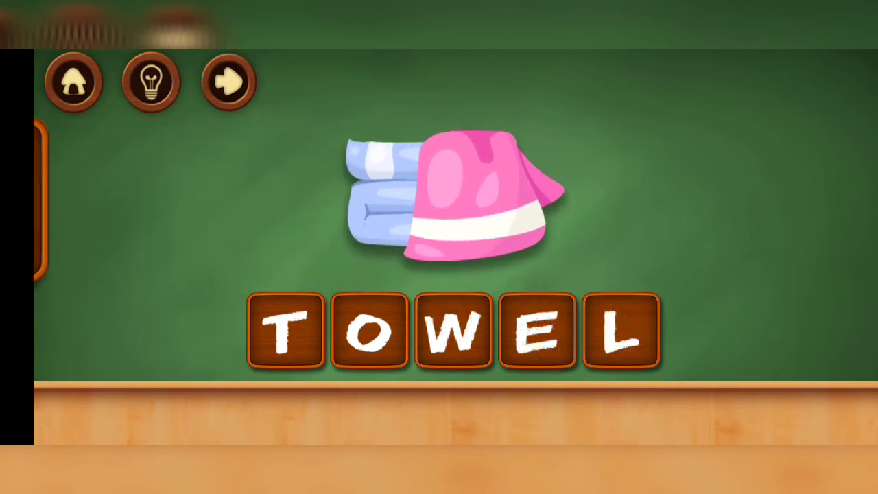
click(227, 81)
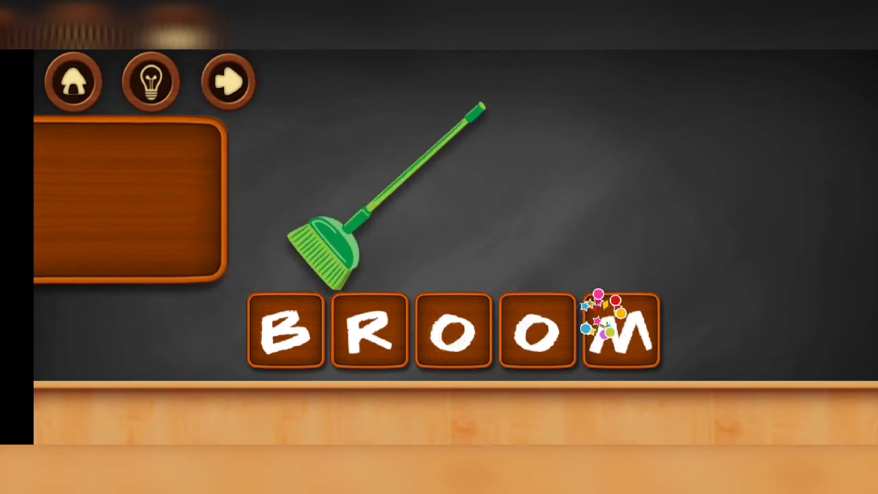
click(225, 81)
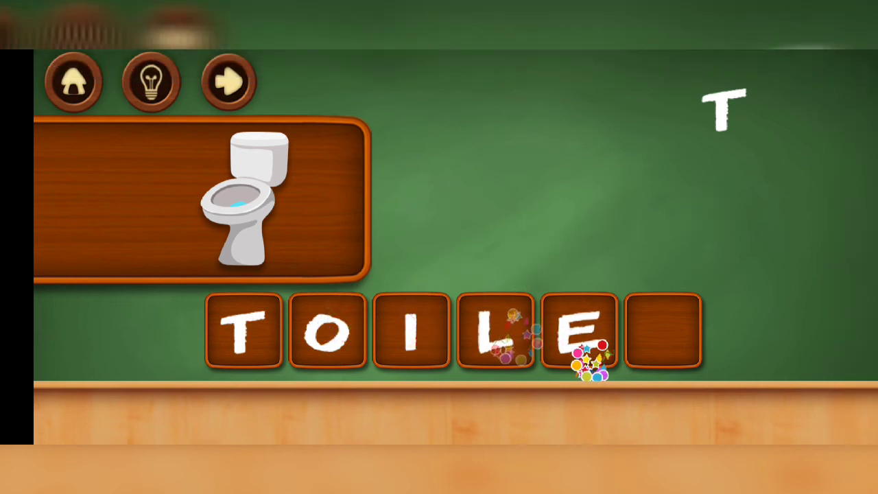
- Finish TOILET with the final T and spell DUSTPAN
drag(720, 110, 661, 330)
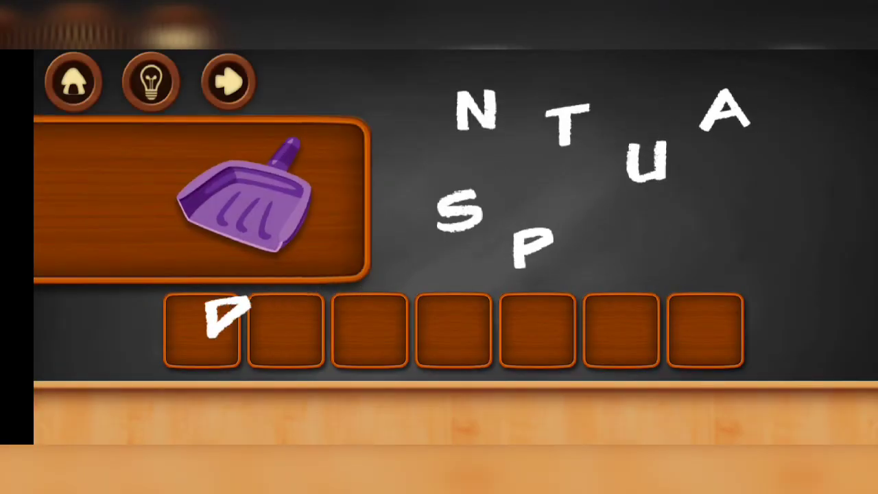
click(660, 159)
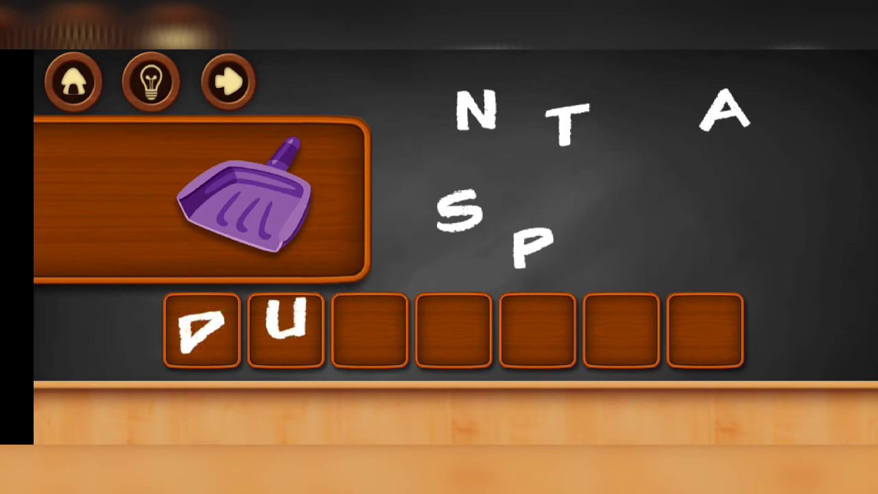
click(454, 213)
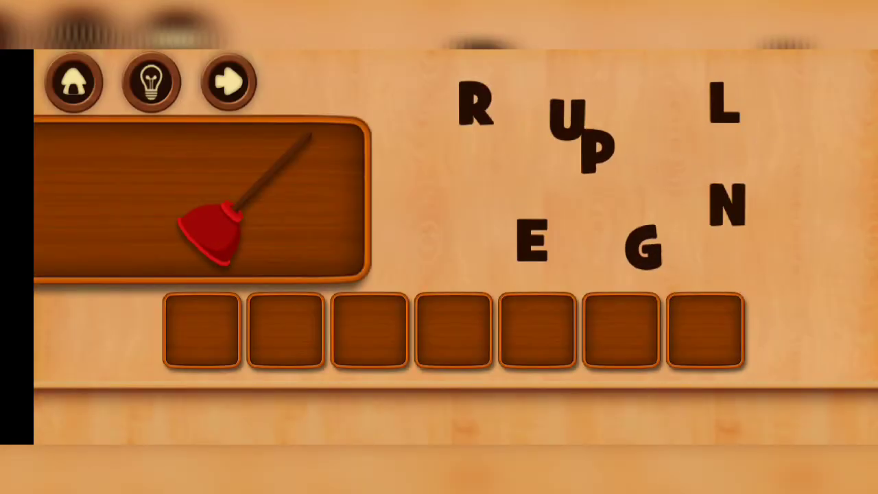
- Spell PLUNGER for the pictured plunger
click(587, 144)
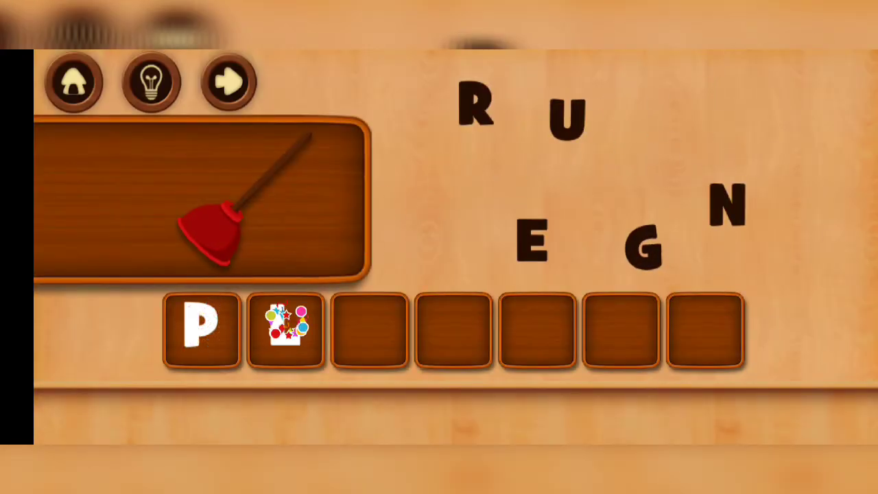
click(567, 107)
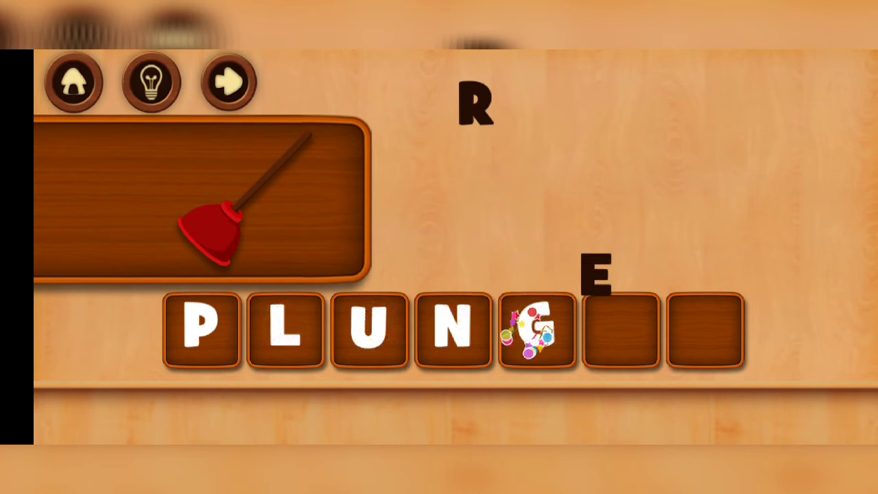
click(225, 82)
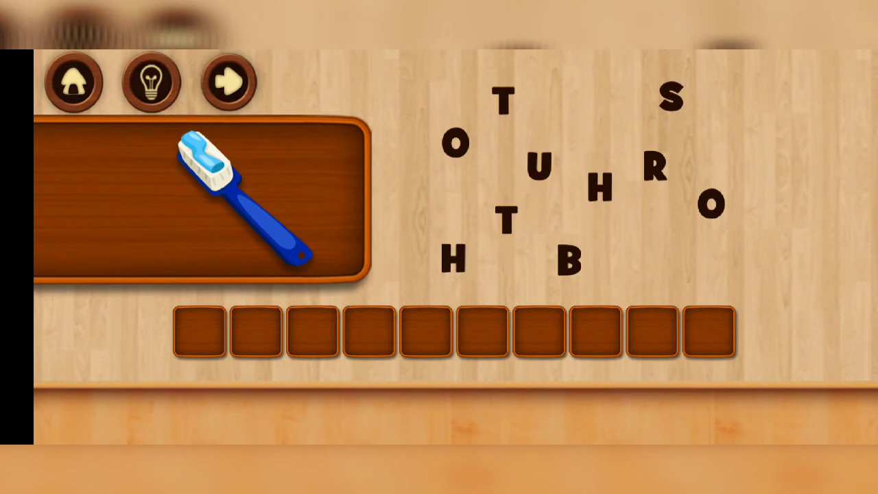
- Spell TOOTHBRUSH and TOOTHPASTE, advancing after each
click(505, 102)
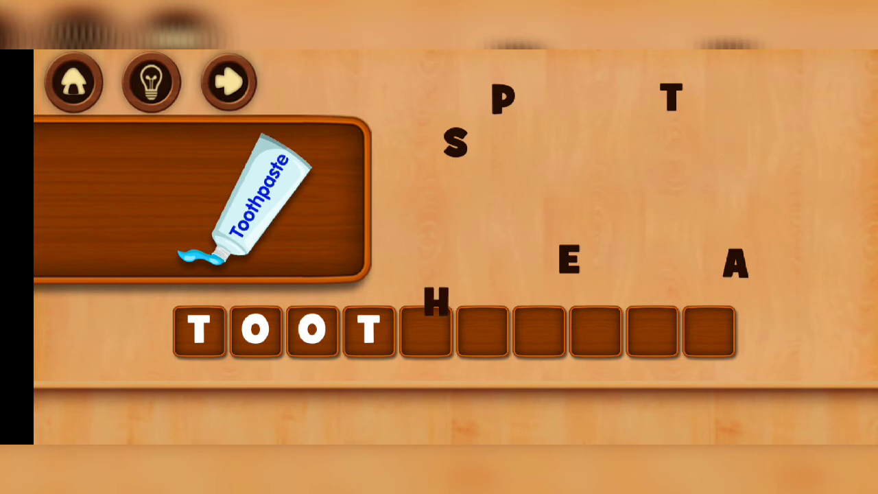
click(502, 99)
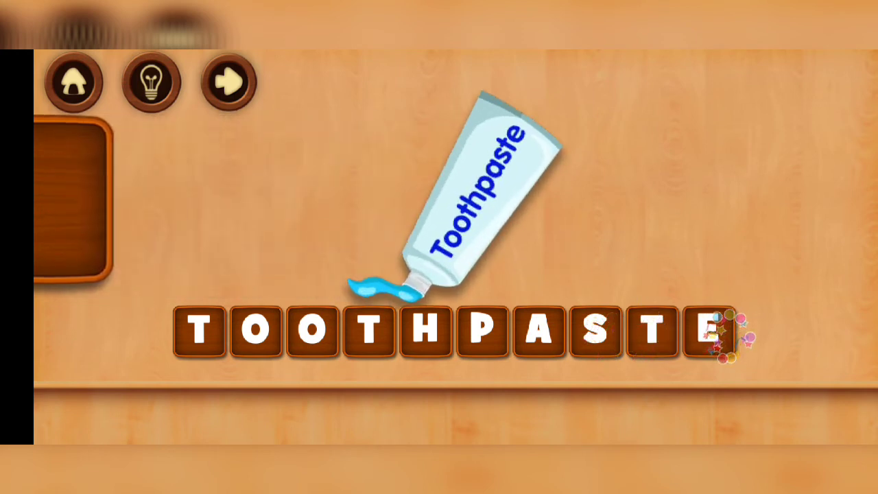
click(226, 81)
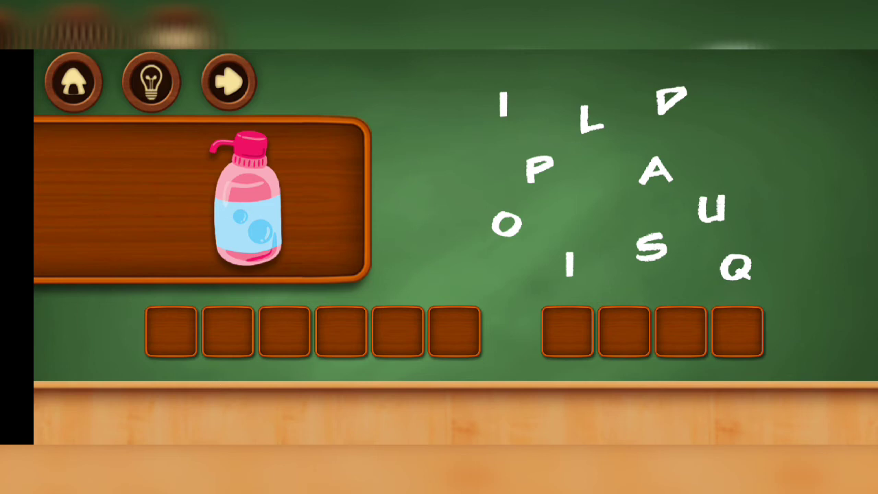
- Spell LIQUID SOAP and advance to the scrub brush puzzle
click(595, 117)
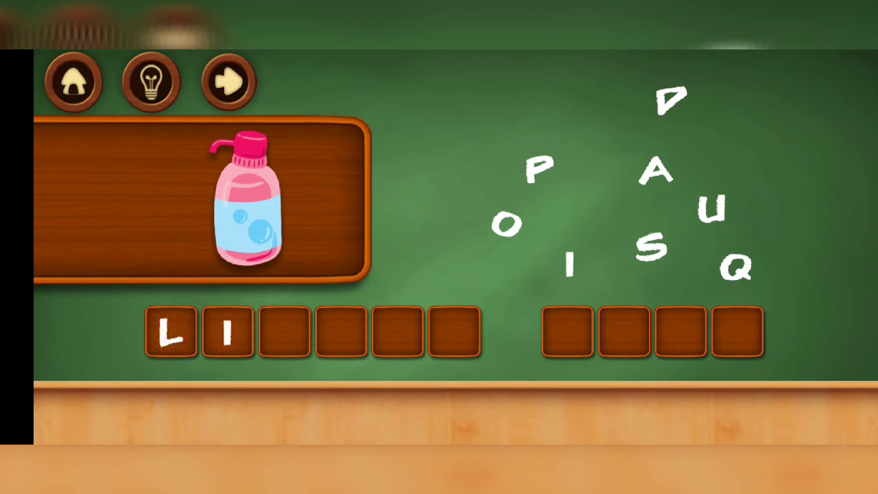
click(738, 267)
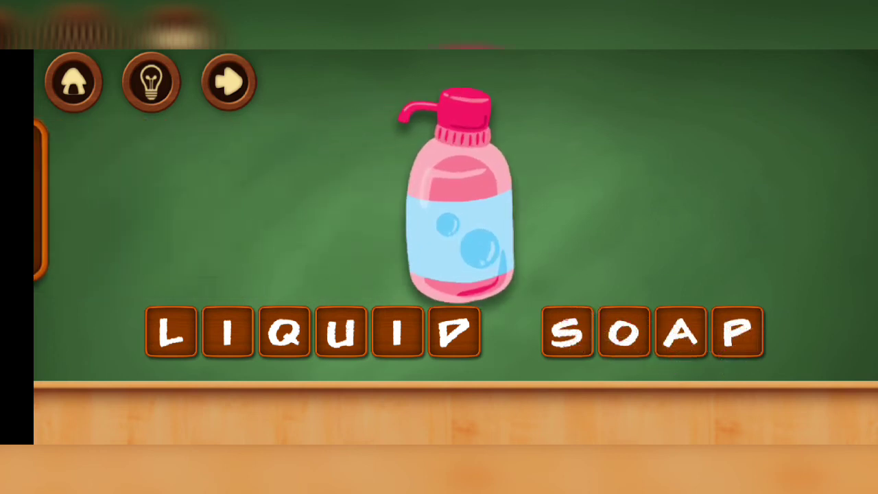
click(226, 81)
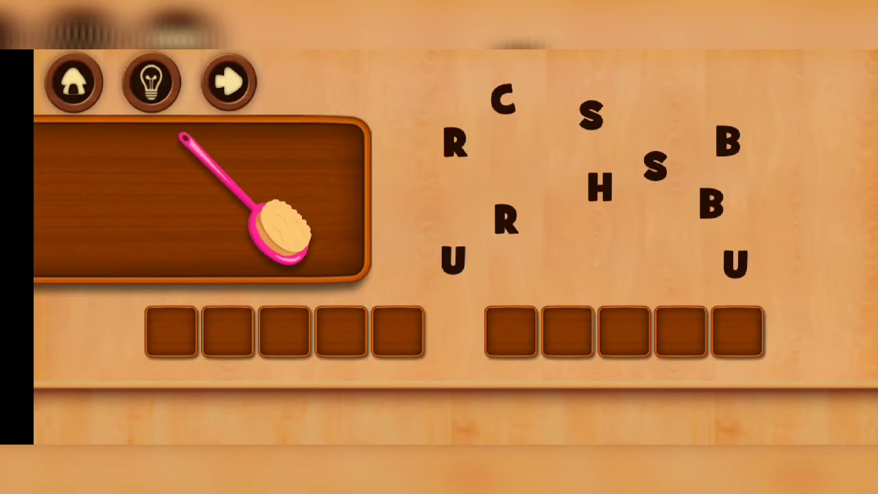
- Spell SCRUB BRUSH and TOILET PAPER, then confirm the category-complete dialog
click(658, 167)
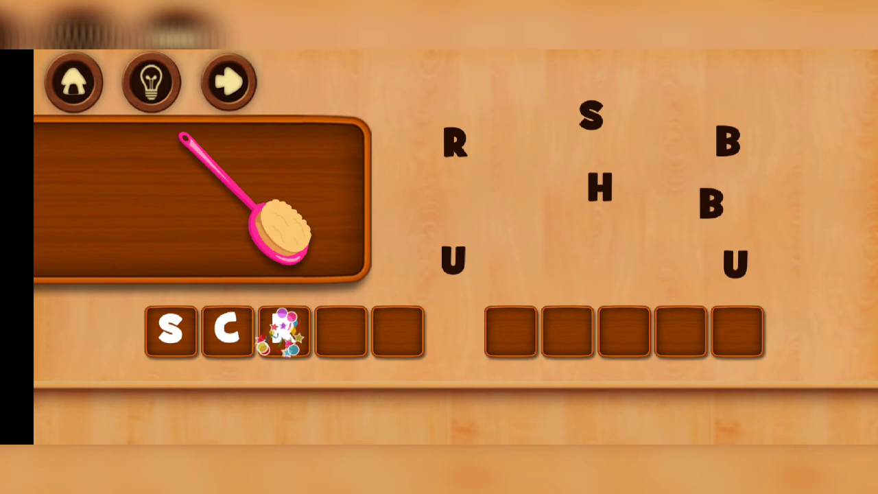
click(453, 260)
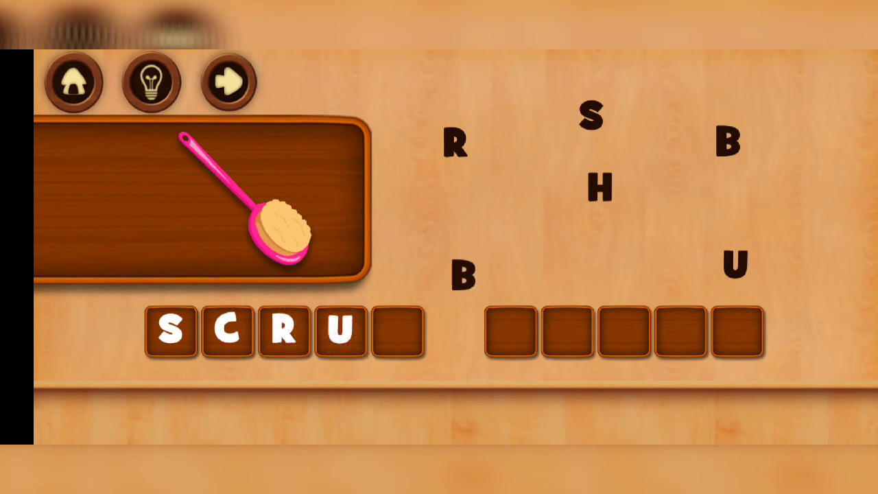
click(464, 274)
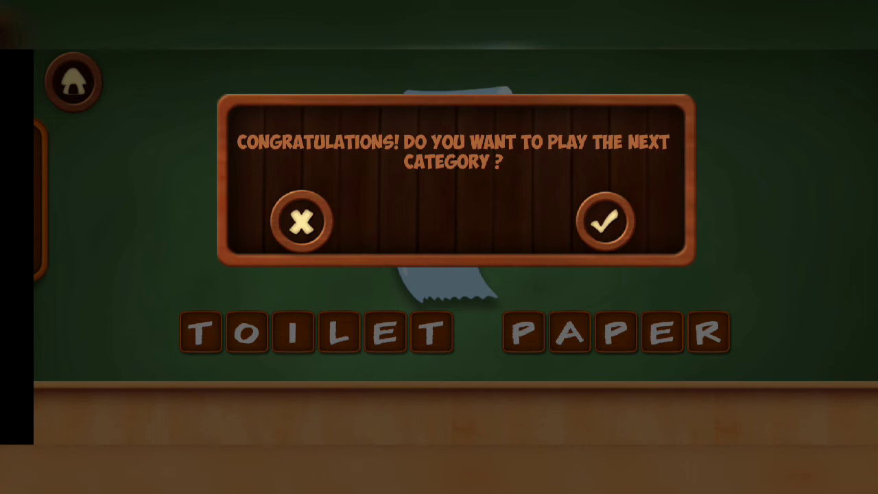
click(603, 221)
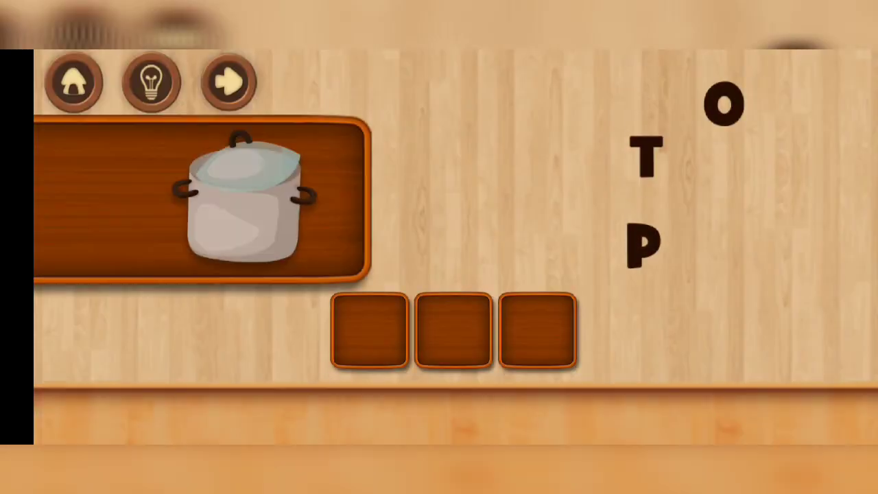
- Spell POT in the tiles and place W as the first letter of WHISK
drag(642, 244, 367, 323)
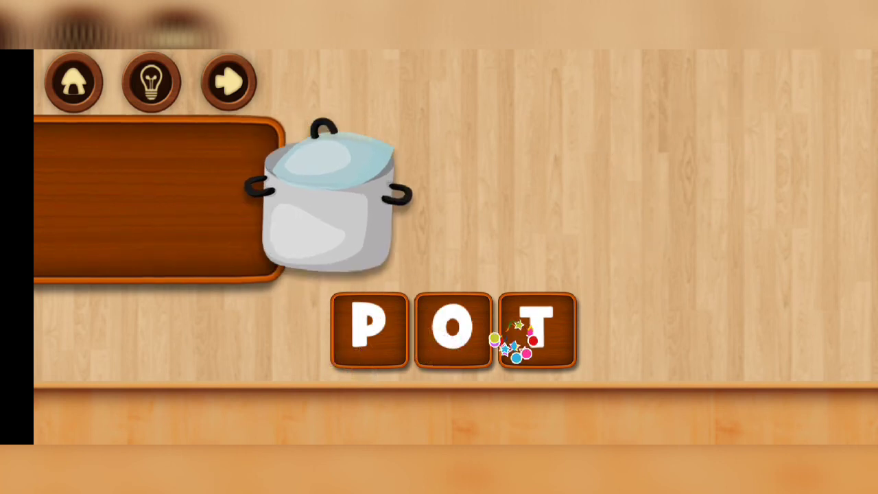
click(226, 81)
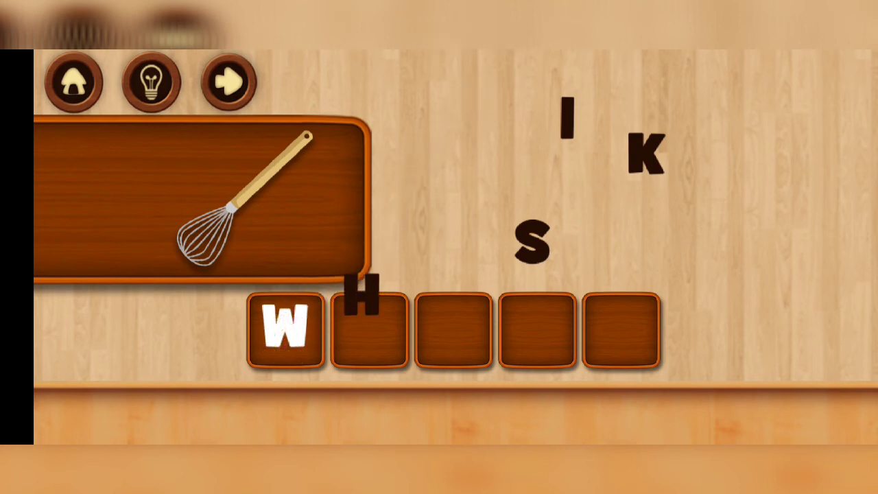
- Finish WHISK, then spell TONGS and APRON to reach the mixer picture
drag(565, 127, 452, 330)
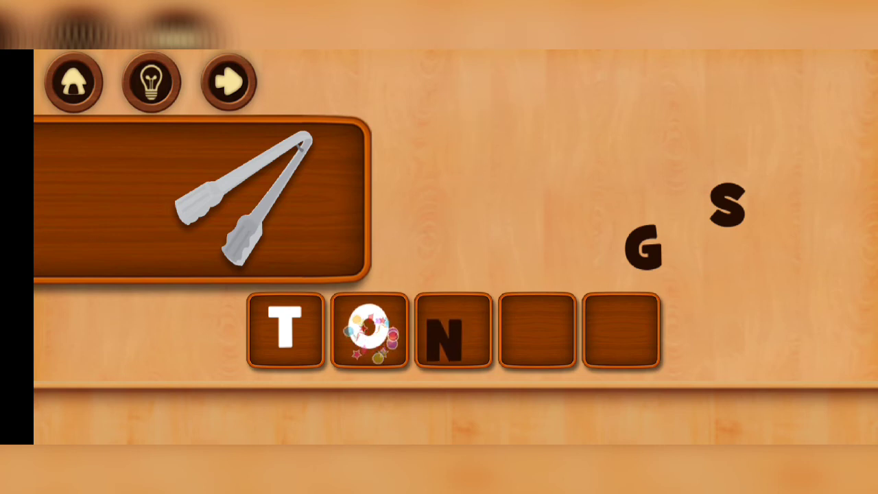
click(226, 81)
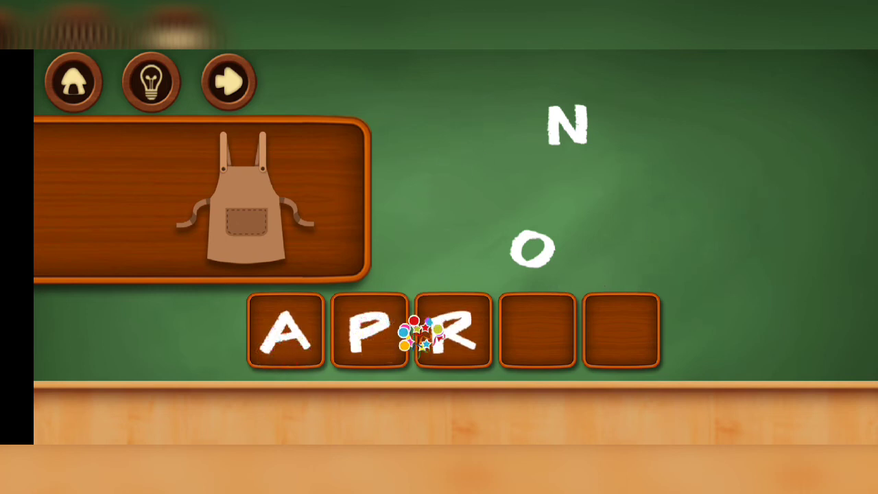
click(227, 81)
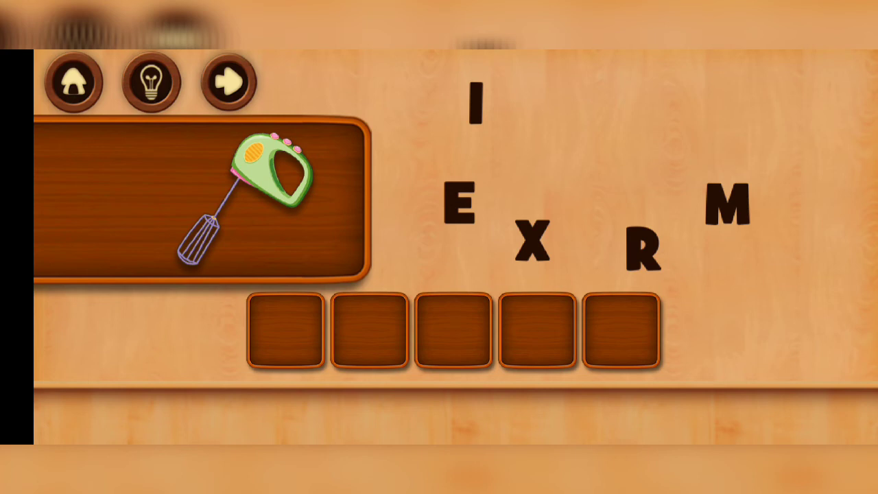
- Spell MIXER, JUICER and TEAPOT, then fill FRIDGE up to its last letter
drag(727, 206, 336, 295)
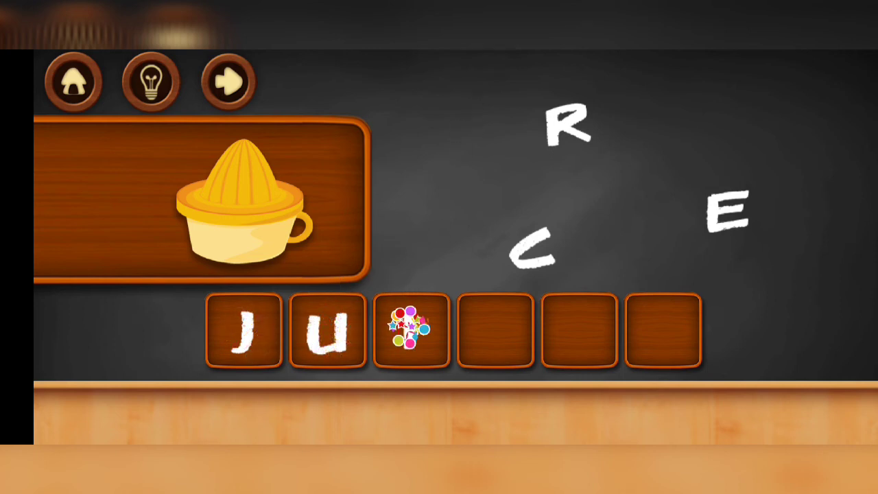
click(226, 81)
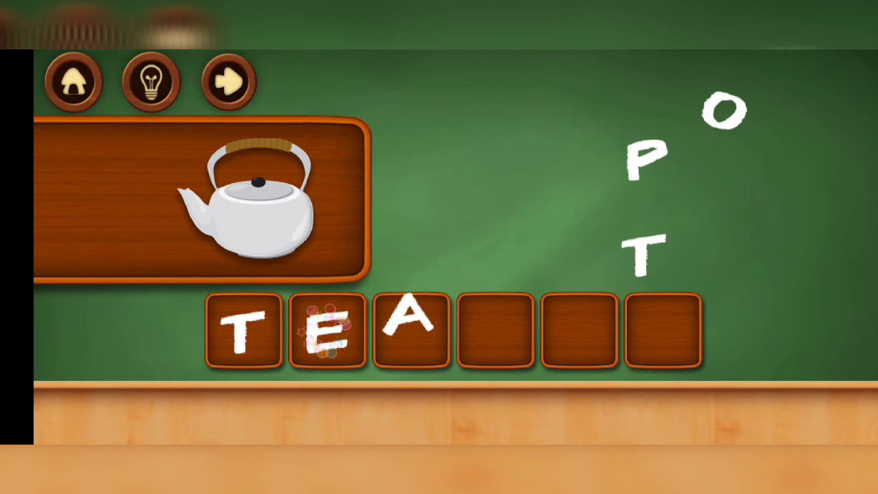
drag(641, 165, 494, 333)
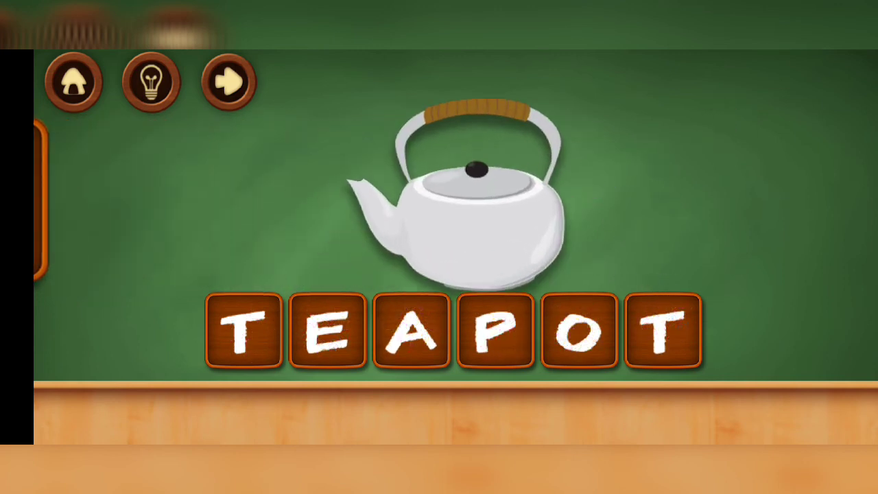
click(227, 81)
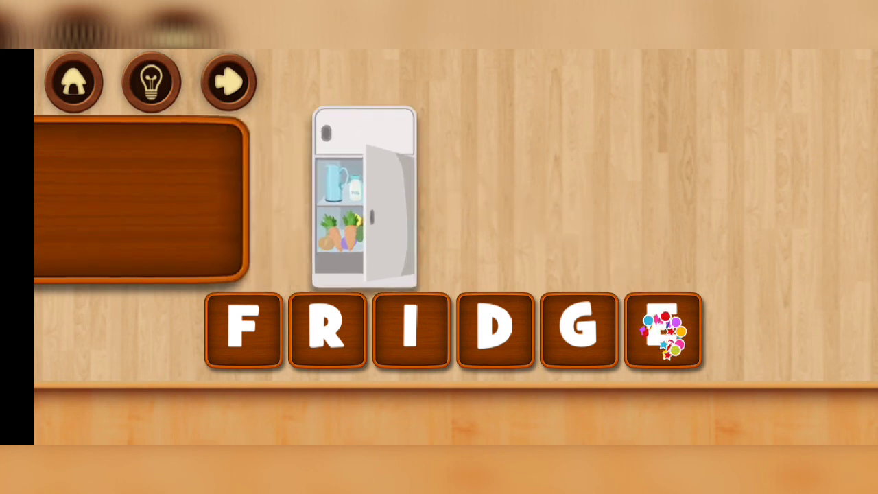
- Finish FRIDGE, spell BLENDER, and place F to start FRYING PAN
click(227, 81)
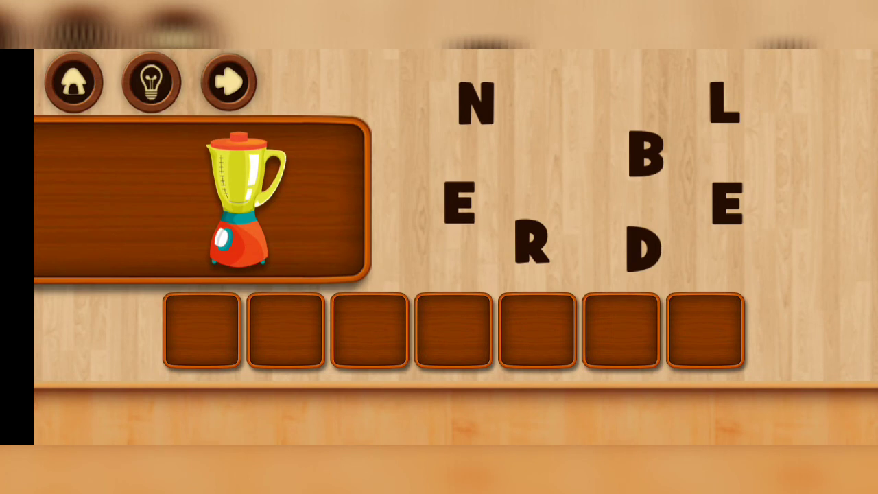
click(645, 157)
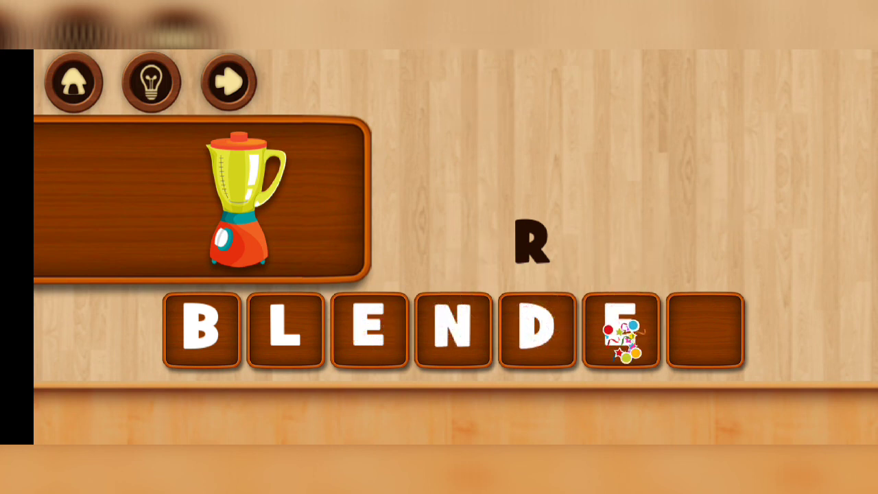
click(226, 81)
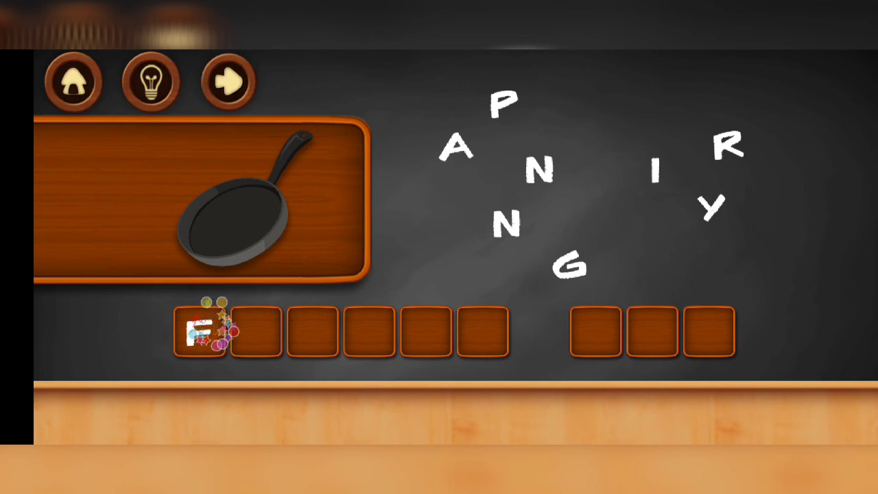
- Place the remaining letters to complete FRYING PAN
click(729, 148)
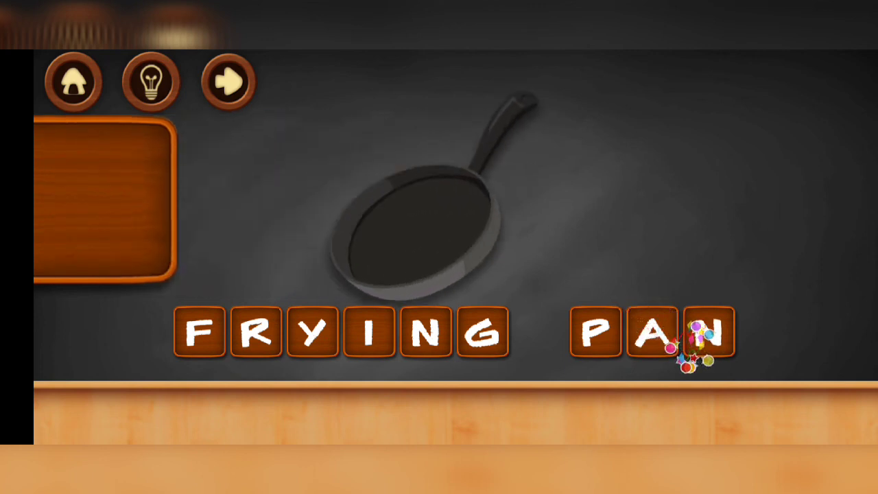
click(226, 81)
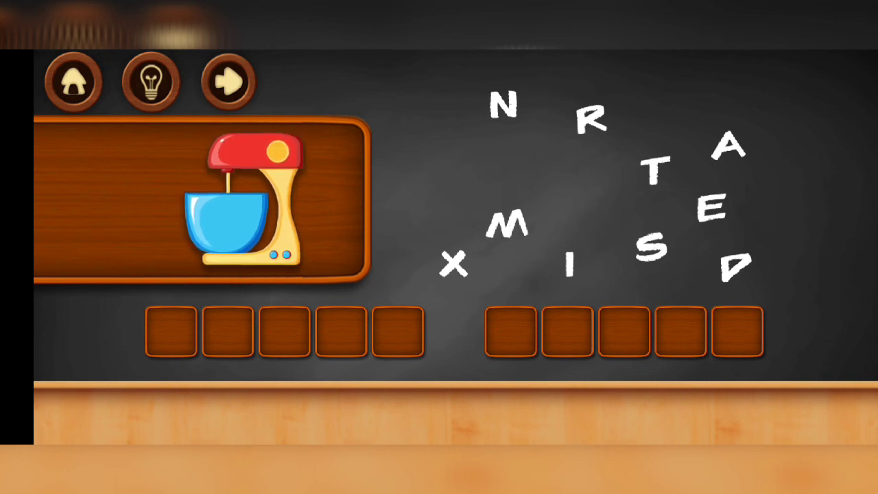
- Spell STAND MIXER, correcting E to A as the third letter of STAND
click(655, 249)
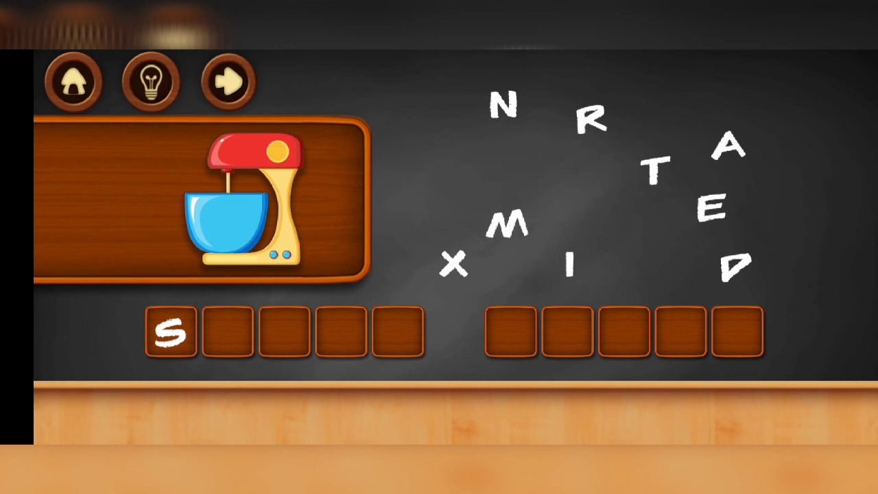
click(659, 172)
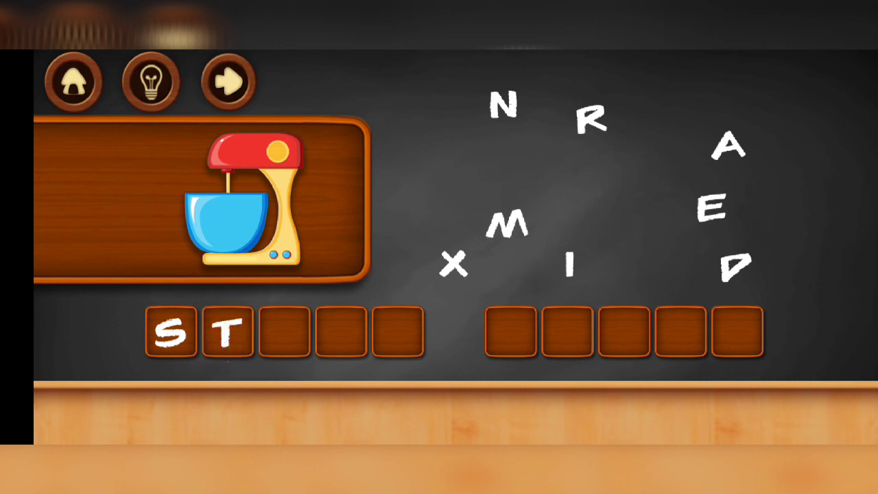
click(714, 212)
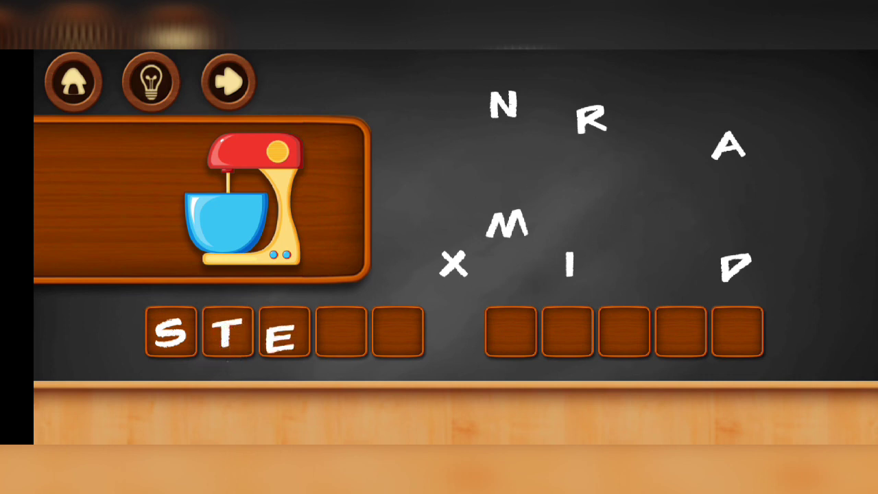
click(279, 336)
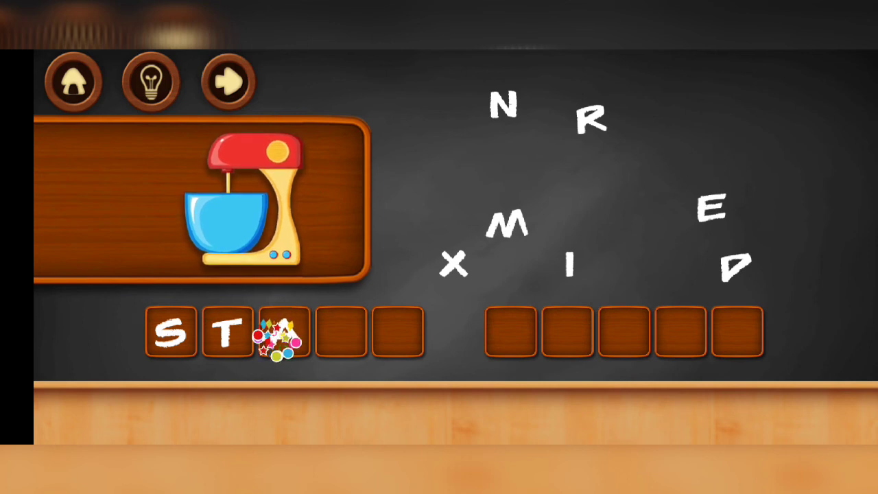
click(505, 104)
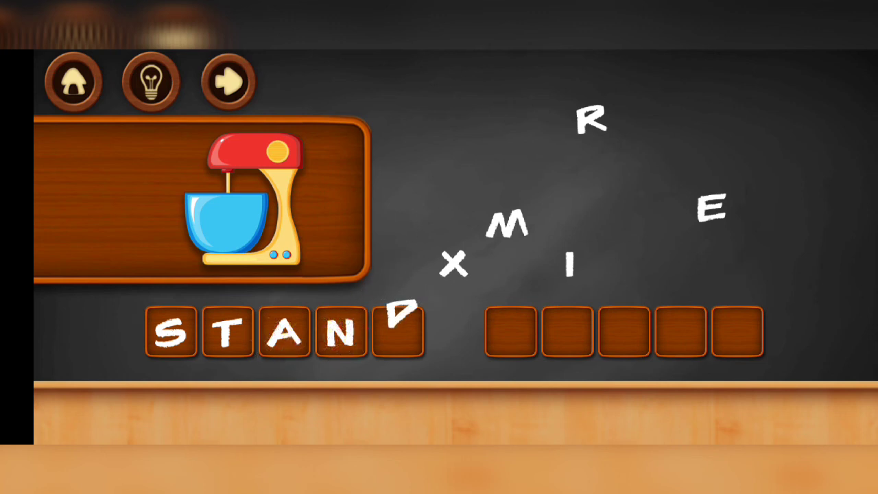
click(509, 225)
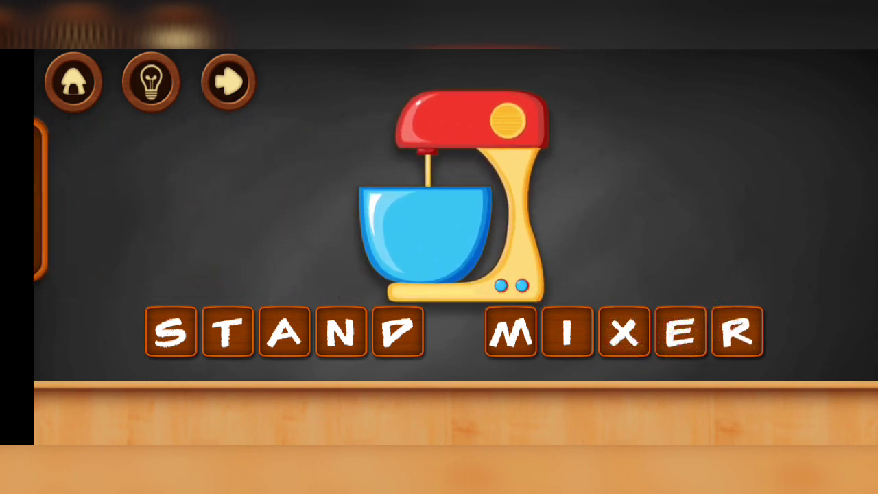
click(227, 81)
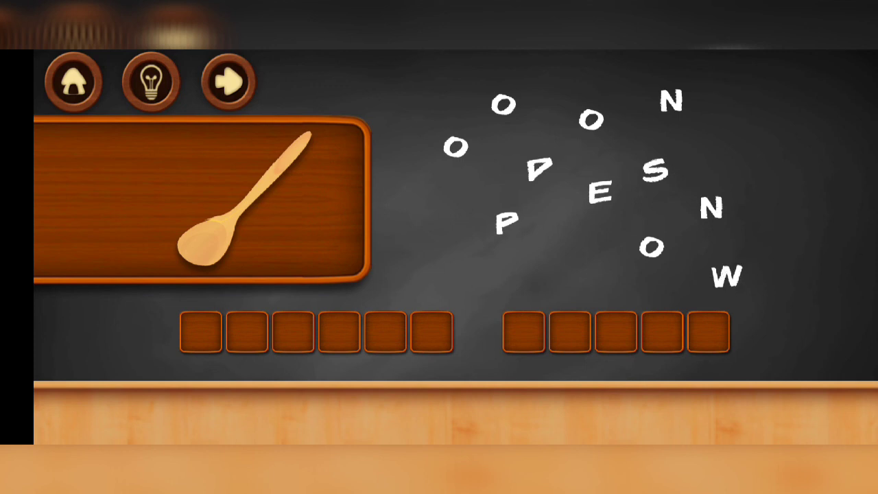
- Spell WOODEN SPOON and CUTTING BOARD, then accept moving to the next category
click(724, 275)
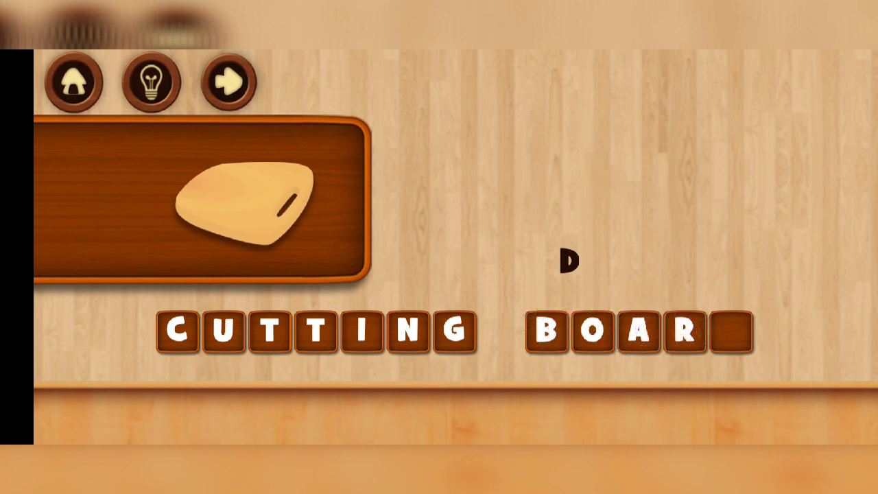
drag(568, 261, 720, 331)
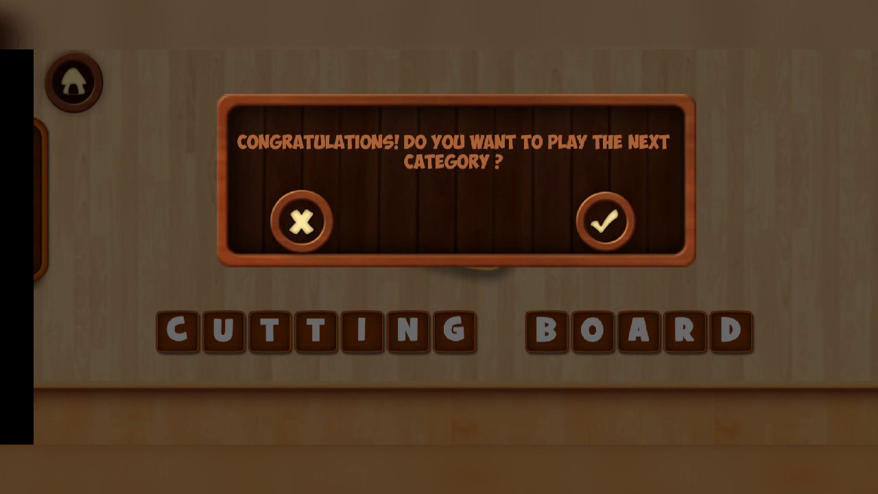
click(603, 222)
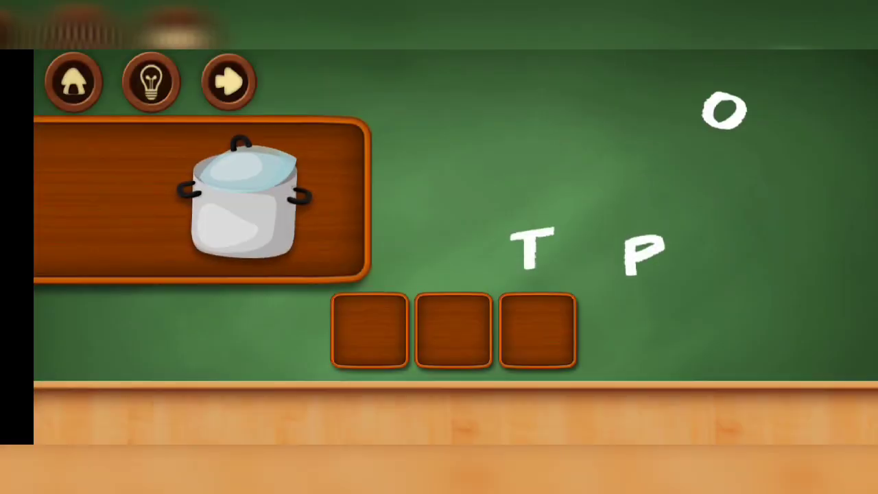